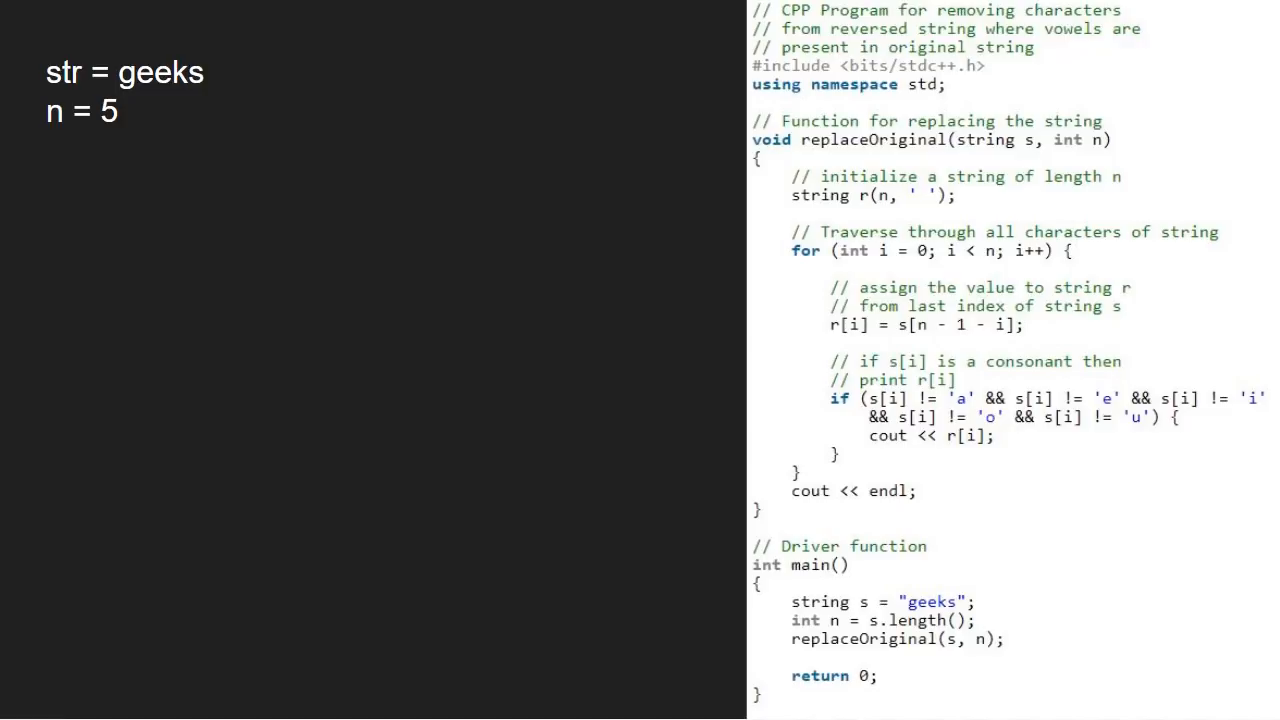
{"action": "type", "text": "r"}
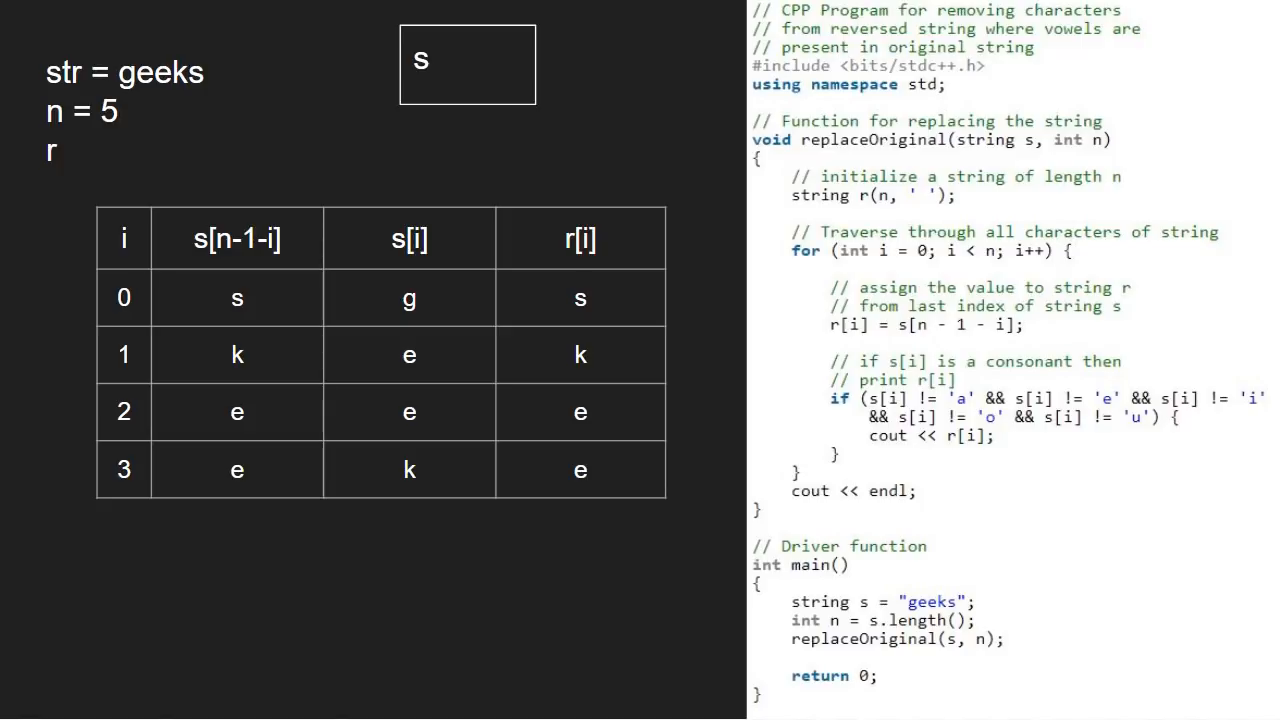
{"action": "type", "text": "e"}
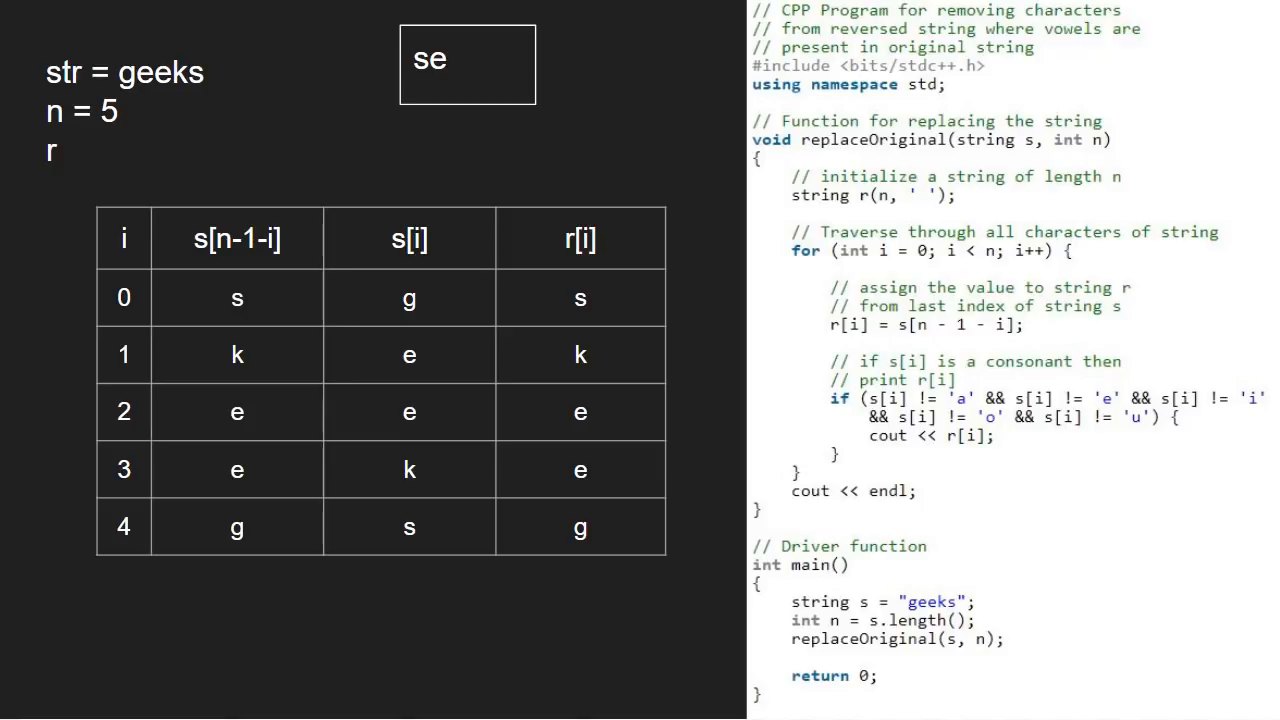
{"action": "type", "text": "g"}
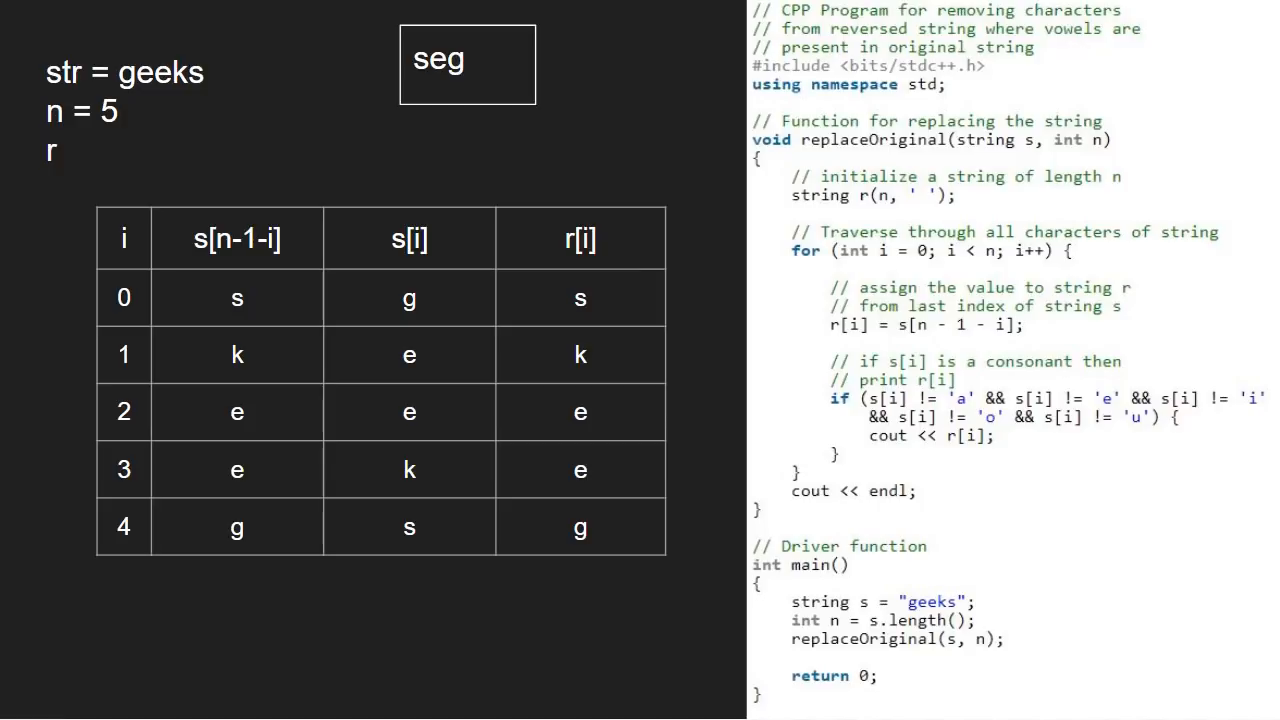